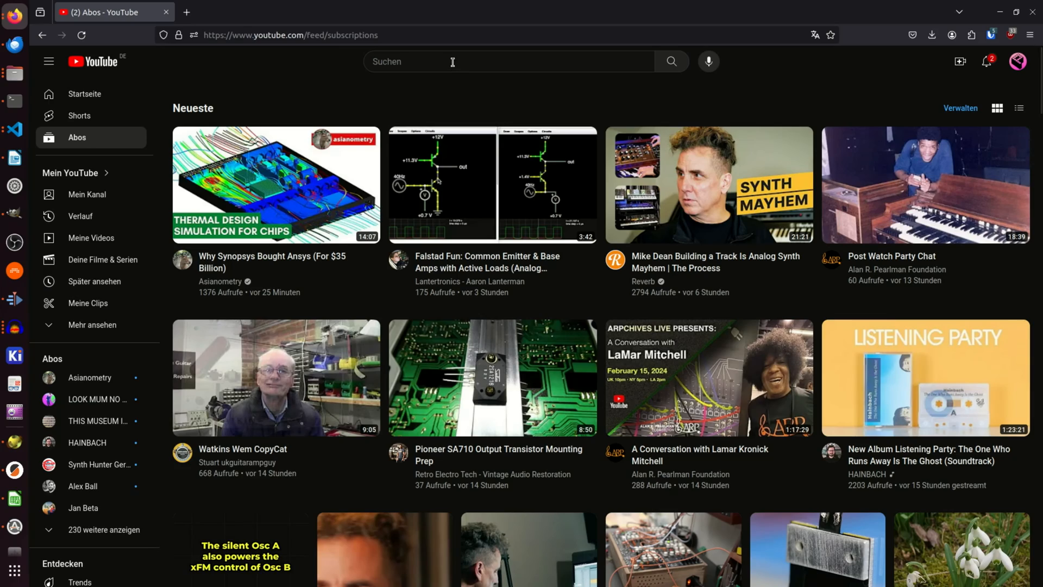
# - Search YouTube for '3d printed microphone' and browse down through the results
pyautogui.write('3d printed micro')
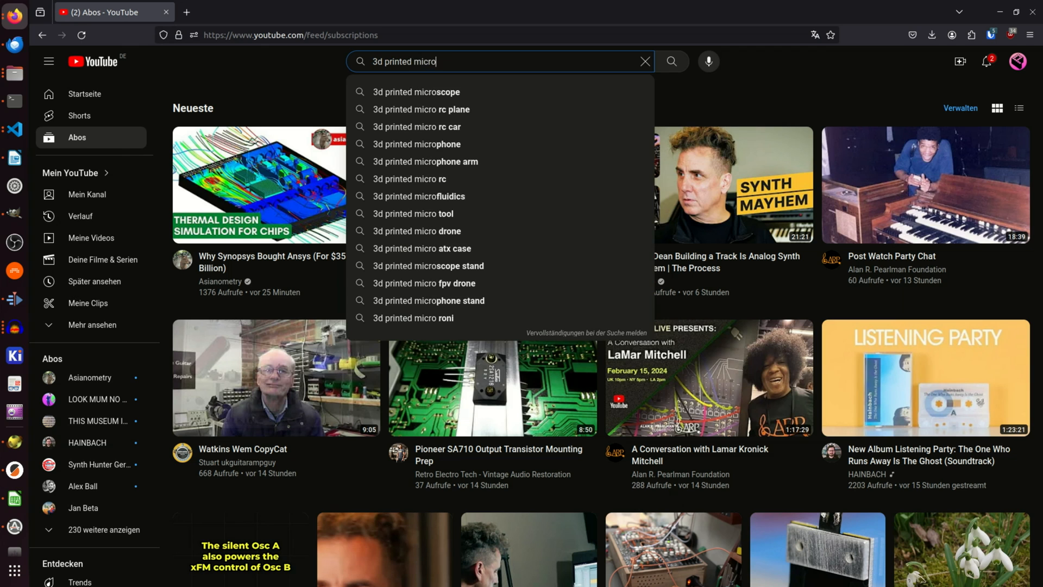
pyautogui.click(417, 144)
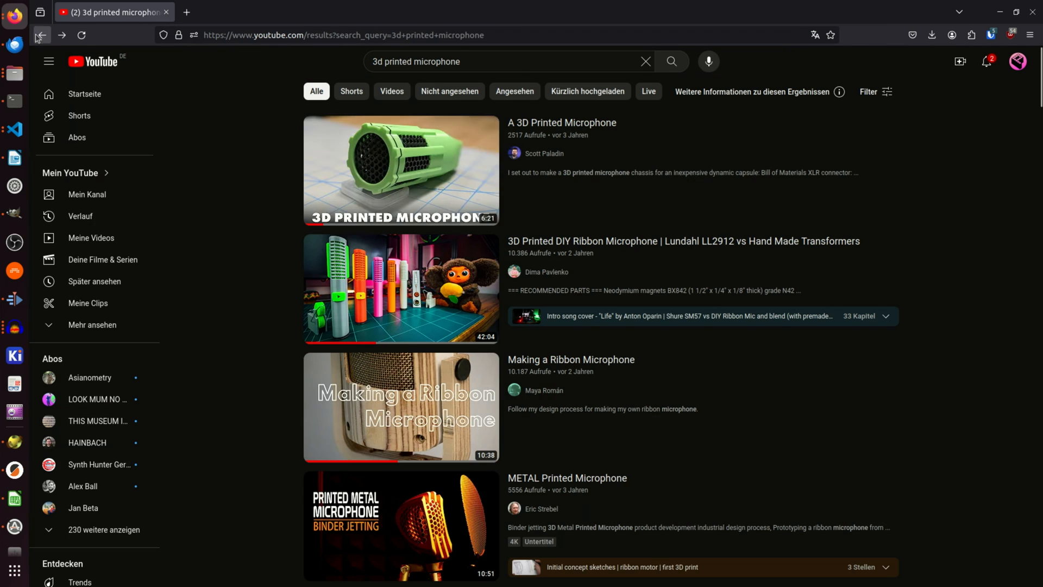
pyautogui.scroll(-3)
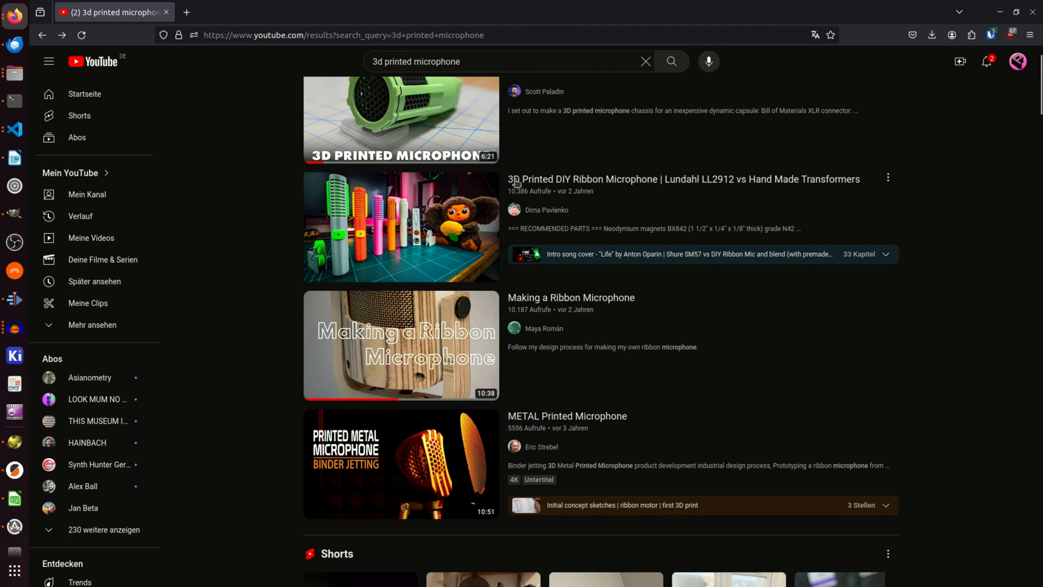
pyautogui.scroll(-3)
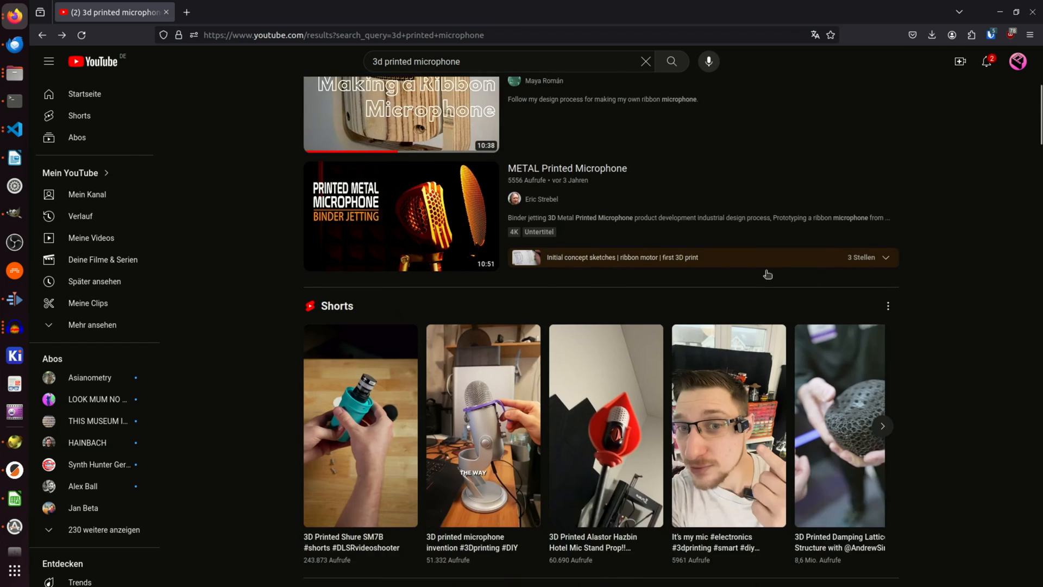
pyautogui.scroll(-3)
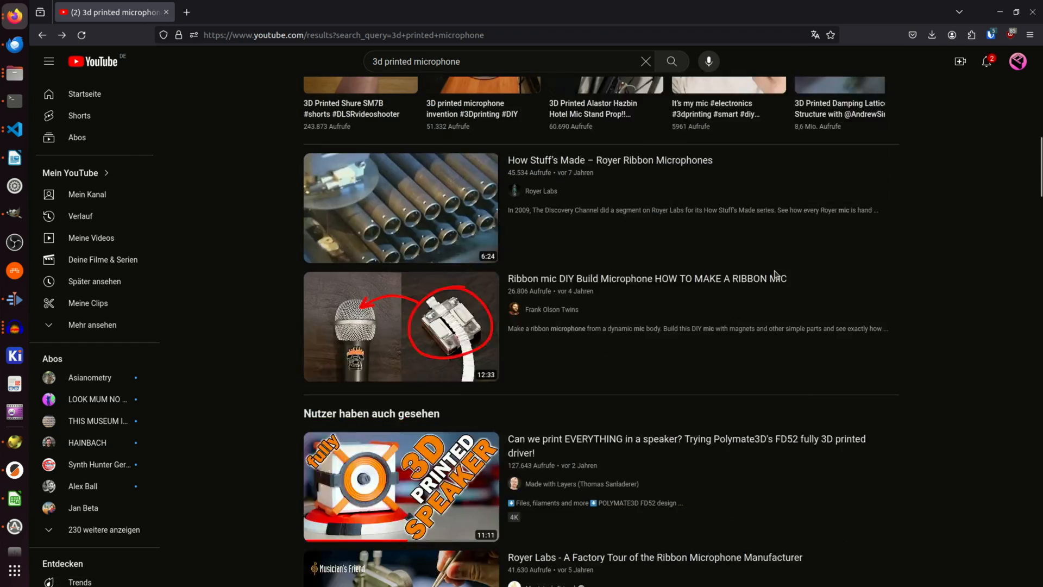
pyautogui.scroll(-3)
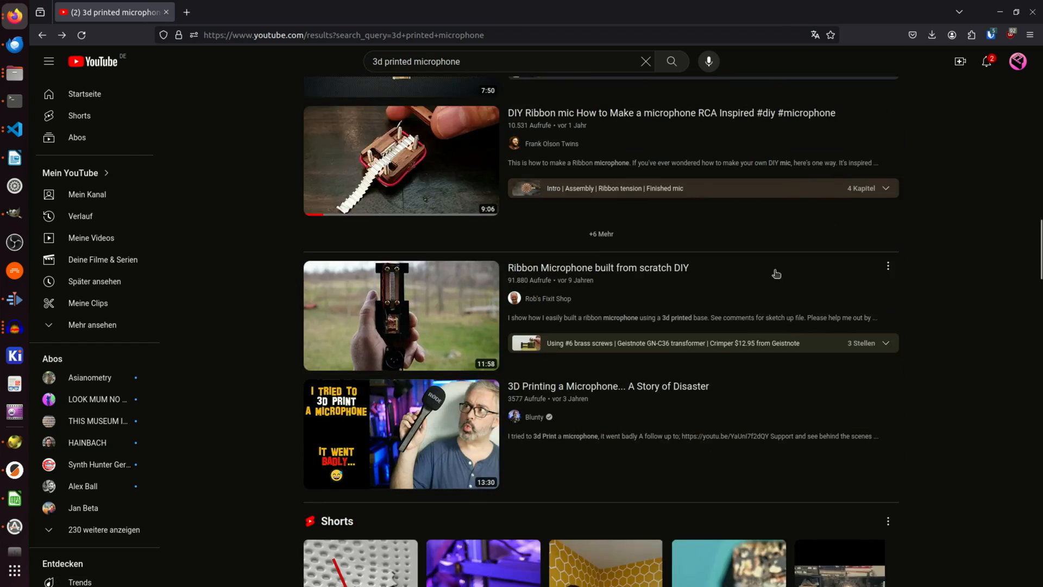
pyautogui.moveTo(94, 280)
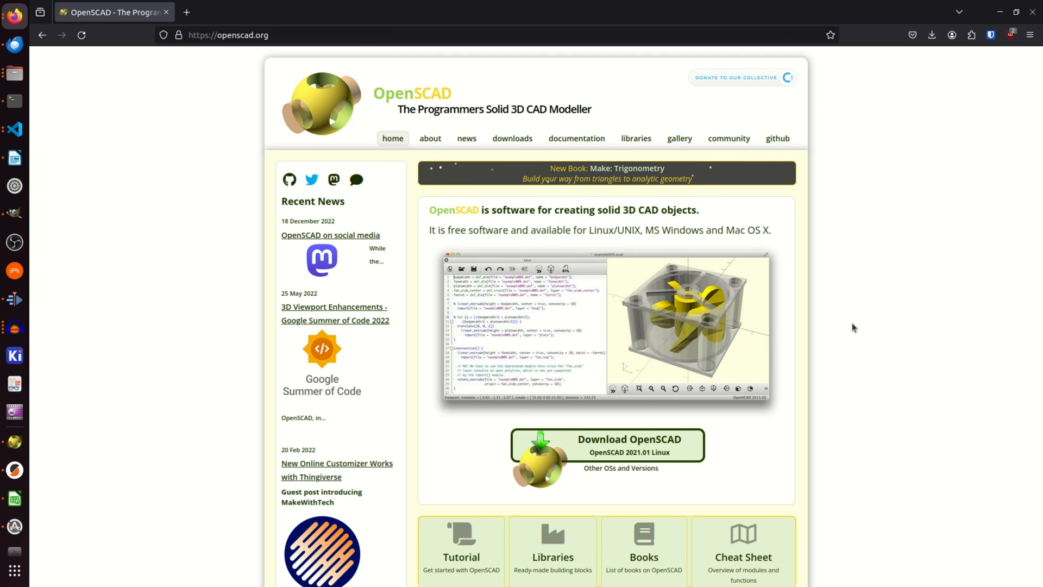
# - Go to the openscad.org documentation page and look down its tutorial and manual contents
pyautogui.click(576, 138)
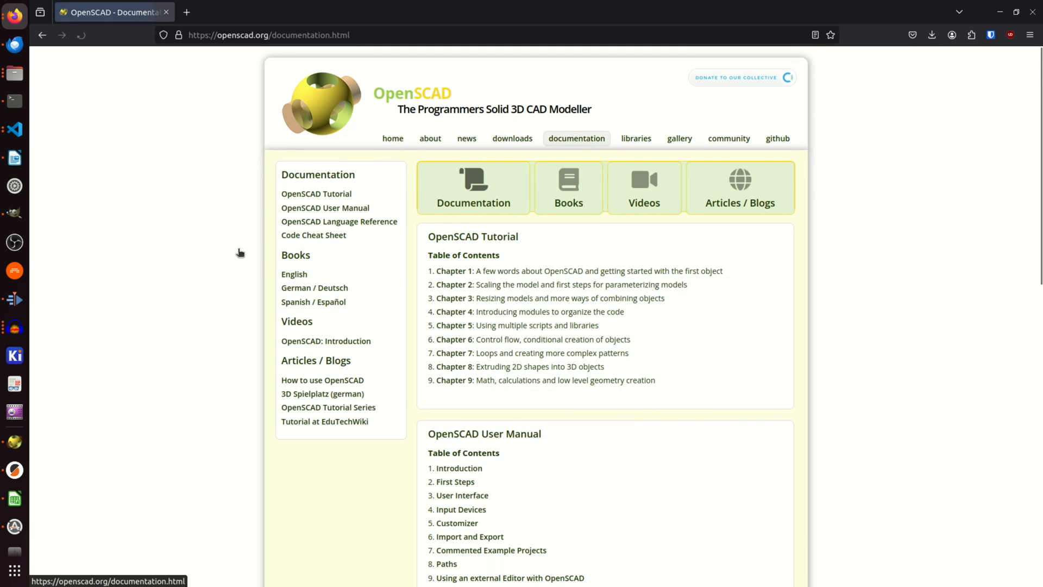
pyautogui.scroll(-3)
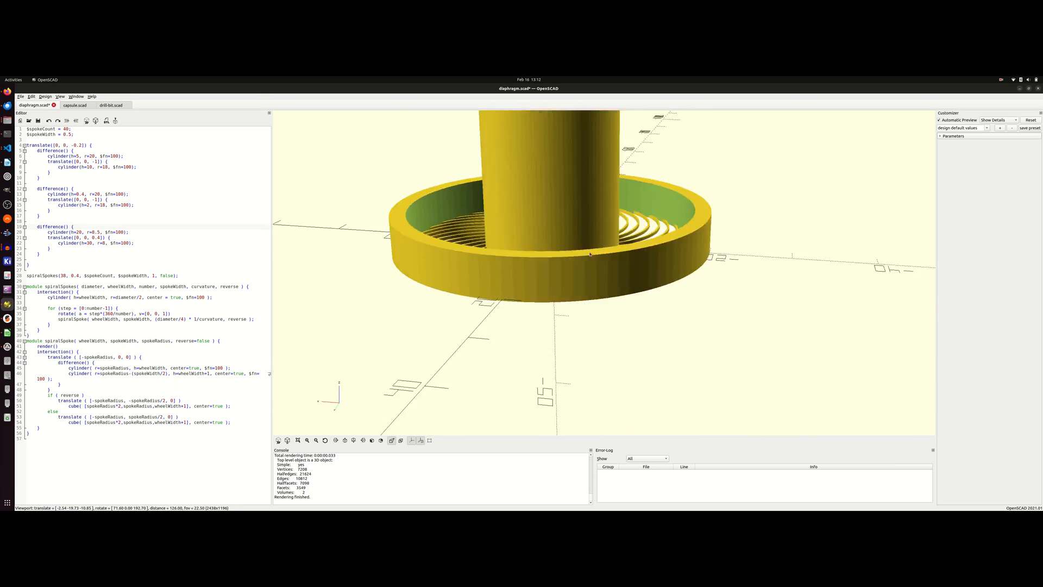
# - Orbit the preview so the outer ring, spiral spokes and central tube are all visible
pyautogui.moveTo(592, 253); pyautogui.dragTo(512, 343)
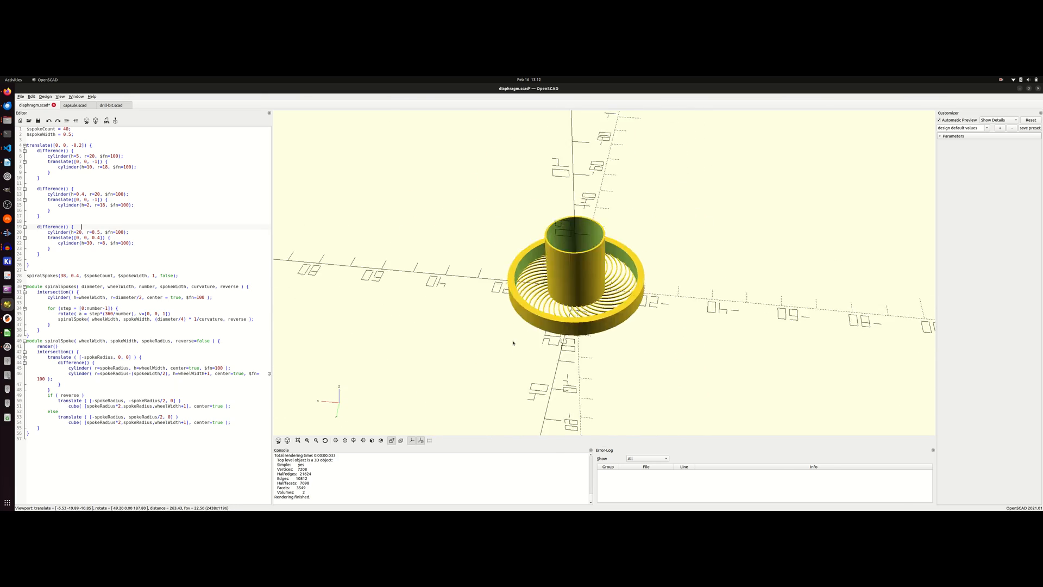